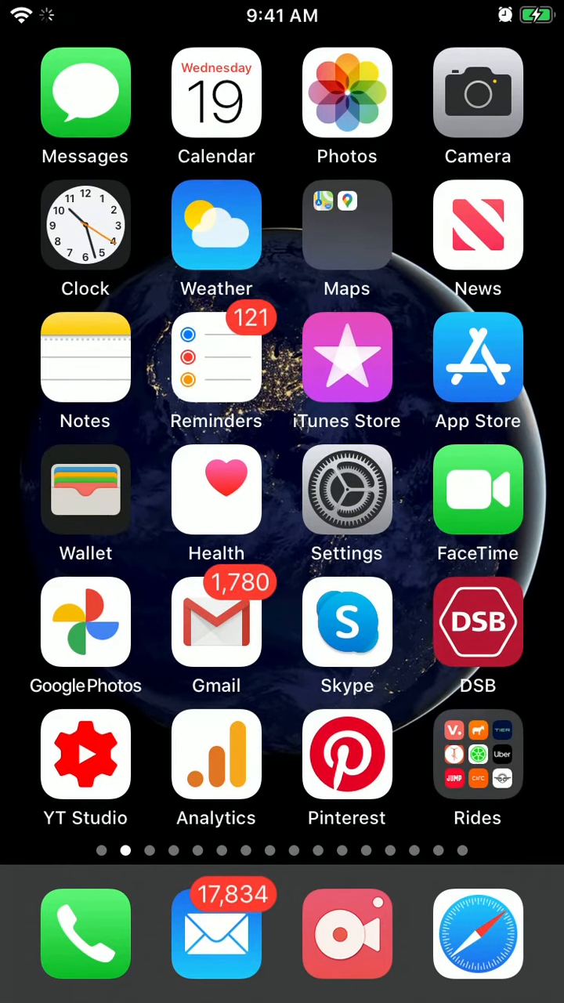
Launch the Settings app from the Home Screen
{"action": "left_click", "coordinate": [347, 488]}
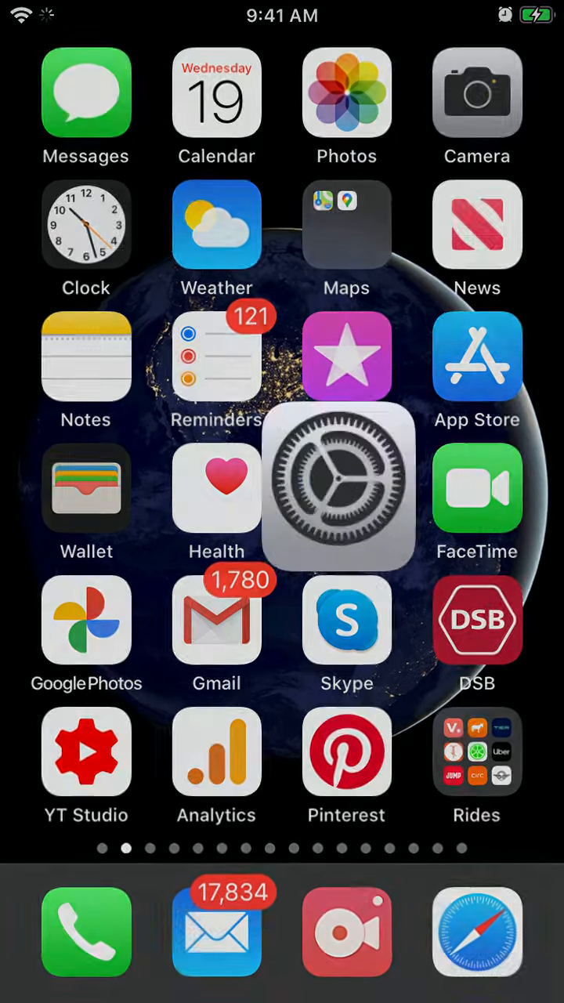
{"action": "left_click", "coordinate": [337, 489]}
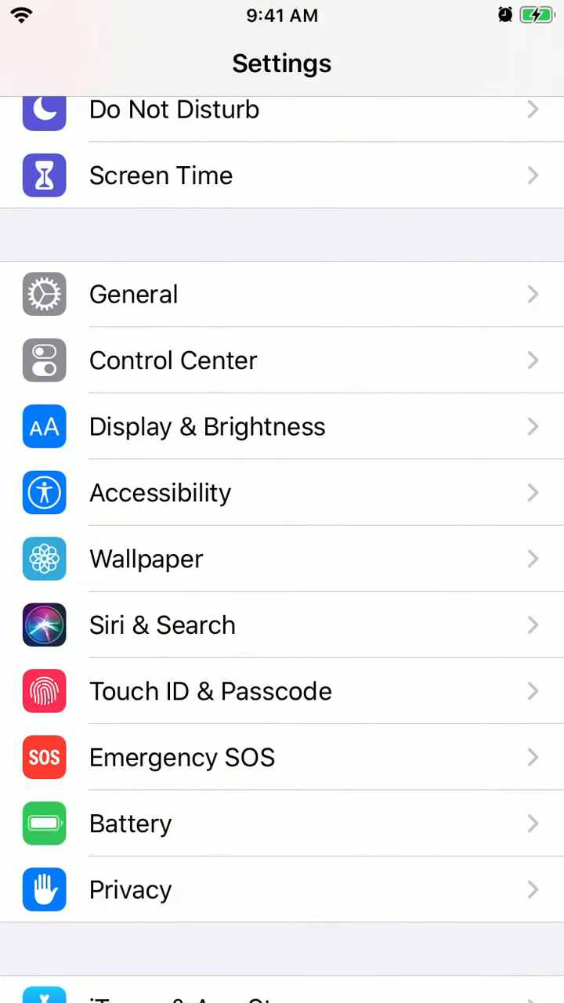
{"action": "left_click", "coordinate": [211, 691]}
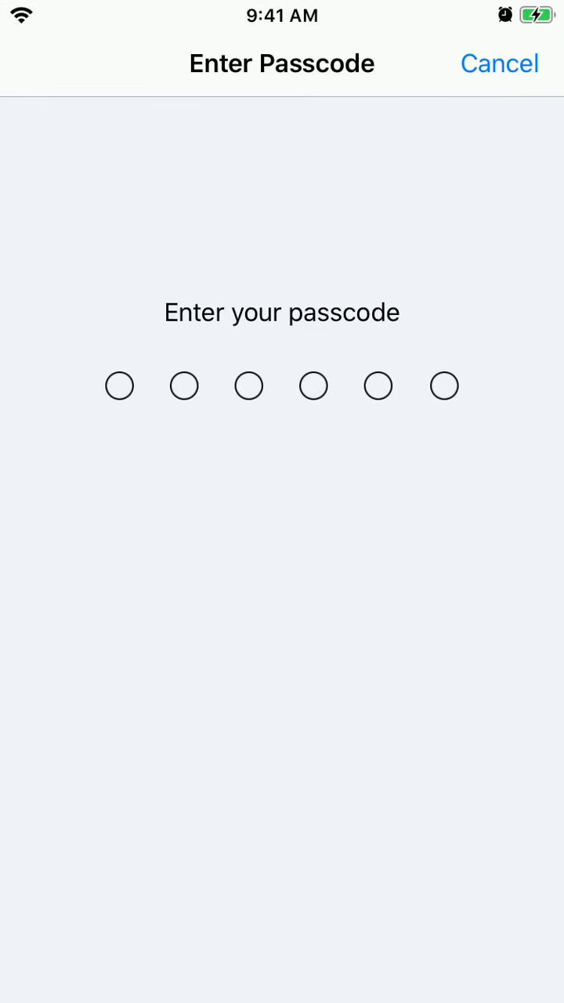
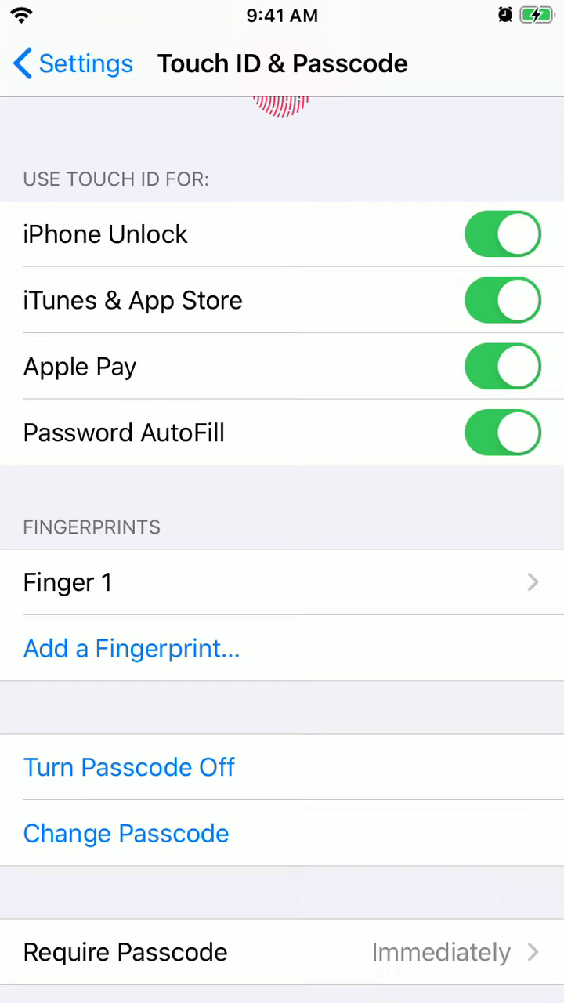
Enroll a new fingerprint through grip adjustment and completion, adding Finger 2
{"action": "left_click", "coordinate": [131, 648]}
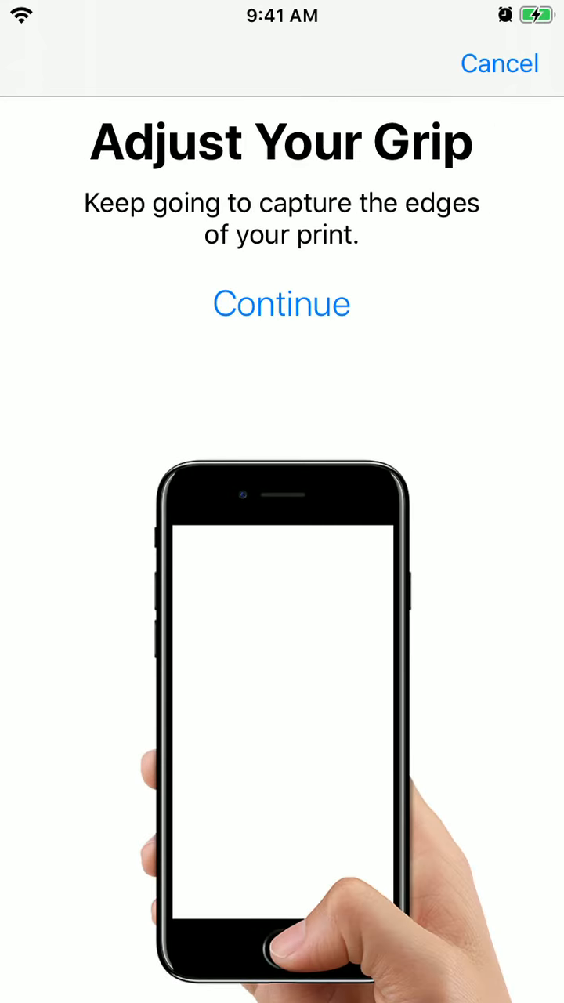
{"action": "left_click", "coordinate": [281, 304]}
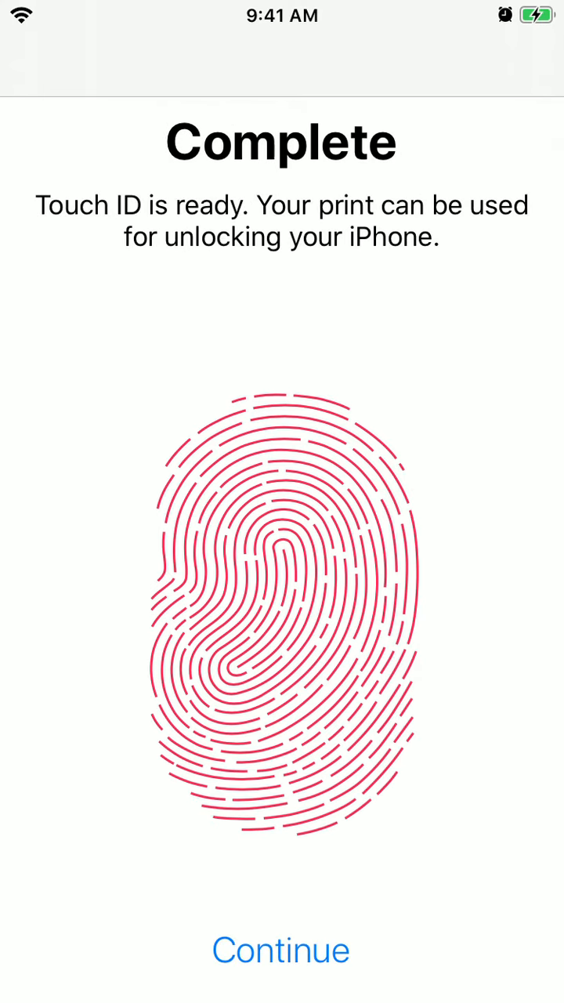
{"action": "left_click", "coordinate": [280, 950]}
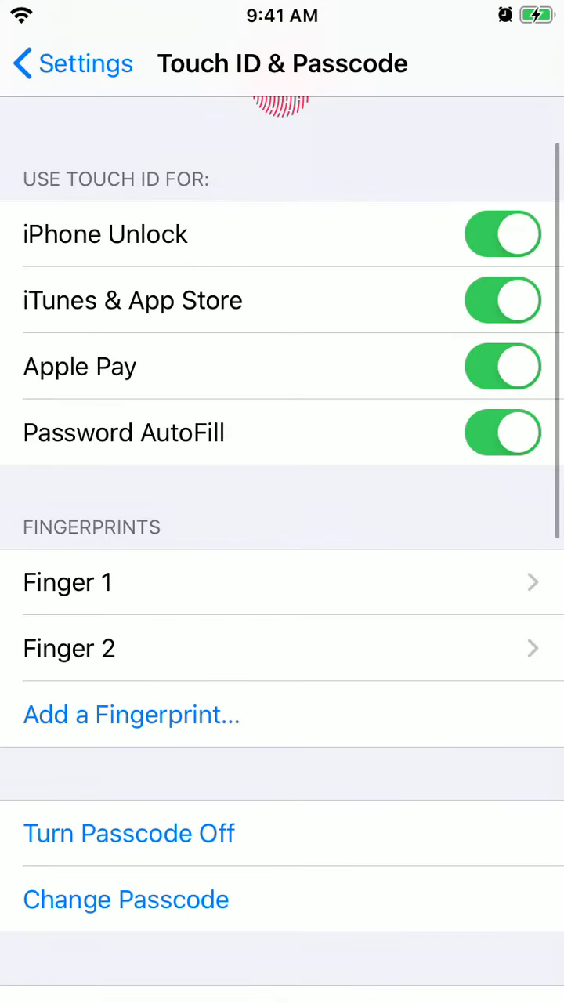